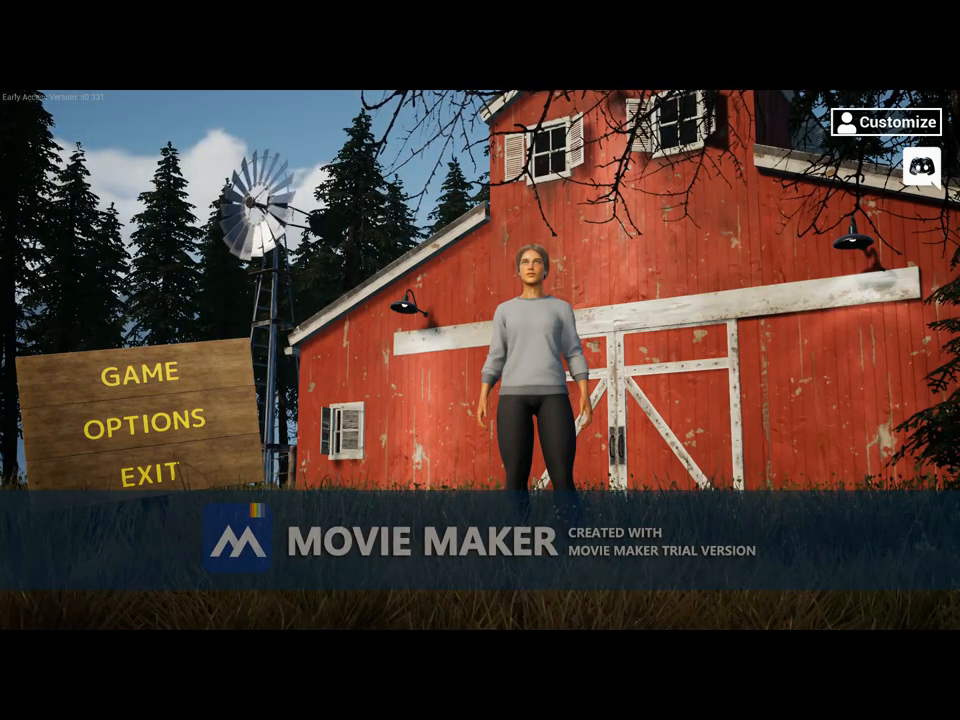
# Start the game from the main menu and open the house door.
pyautogui.click(135, 378)
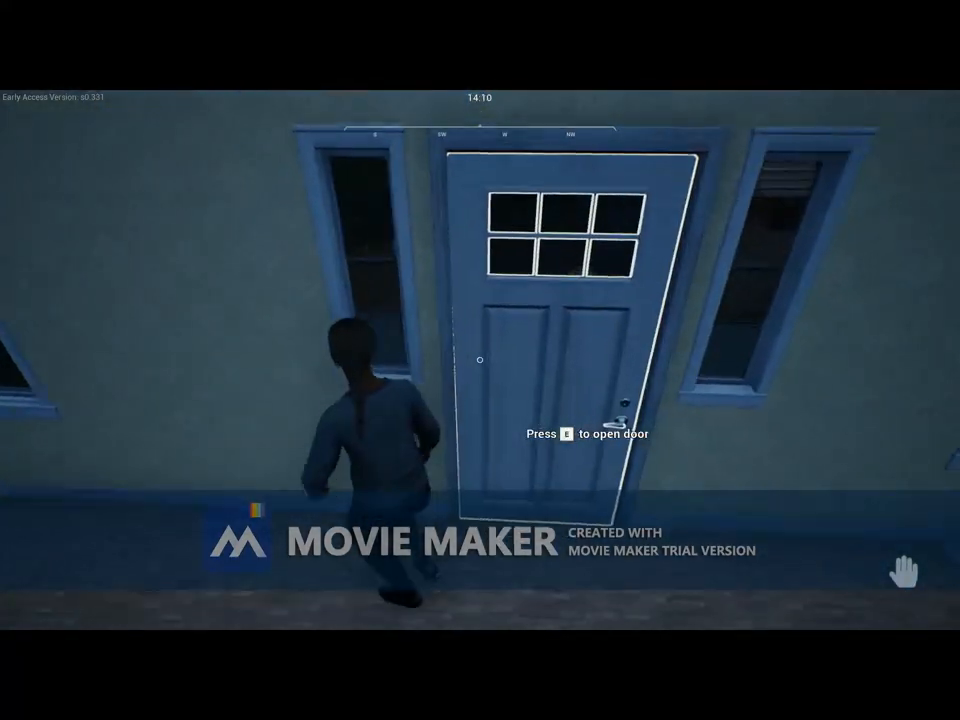
pyautogui.press('e')
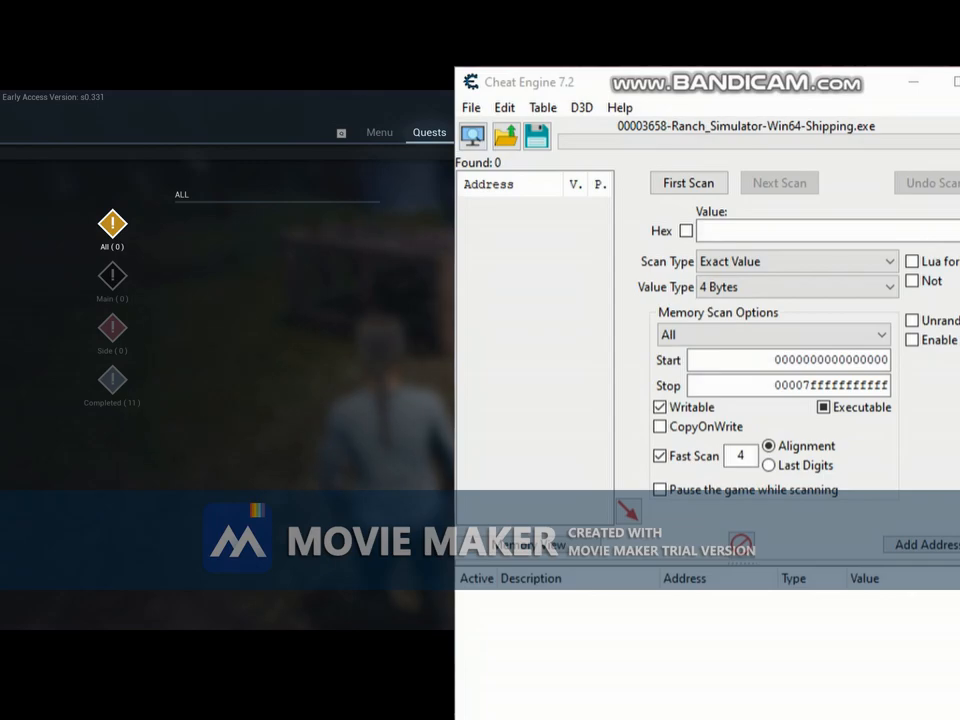
# Attach Cheat Engine to the Ranch Simulator process from the process list.
pyautogui.click(472, 136)
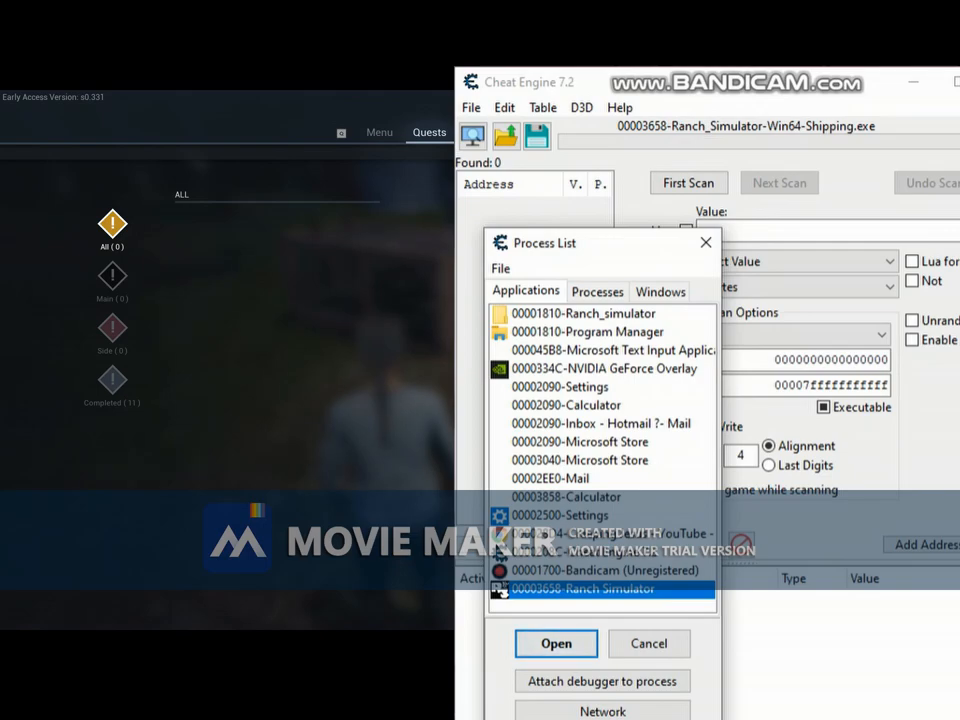
pyautogui.click(556, 643)
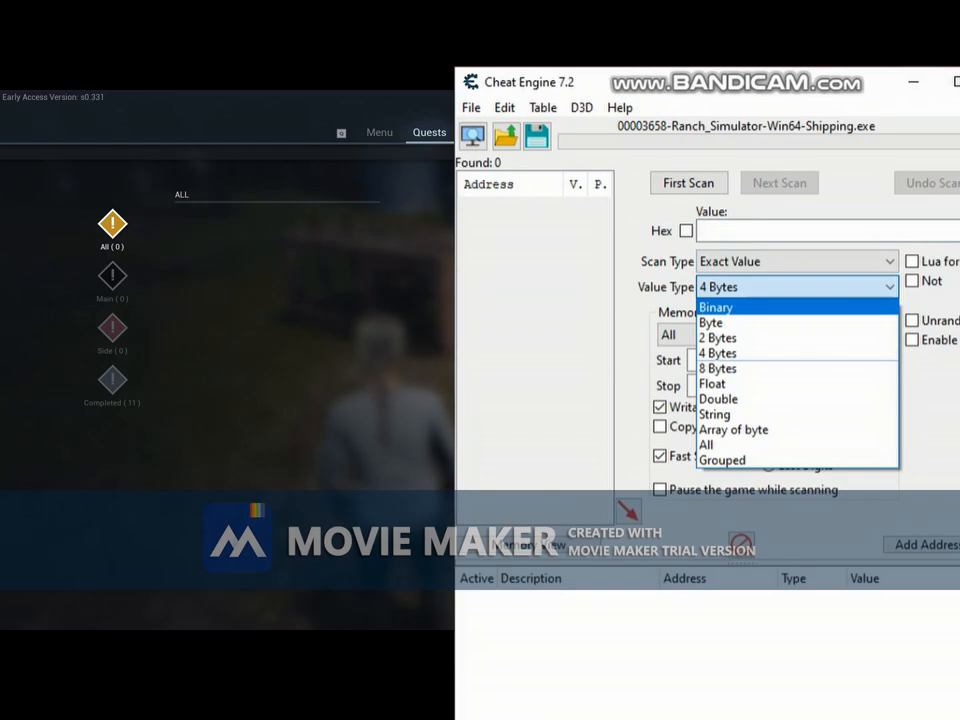
pyautogui.moveTo(718, 398)
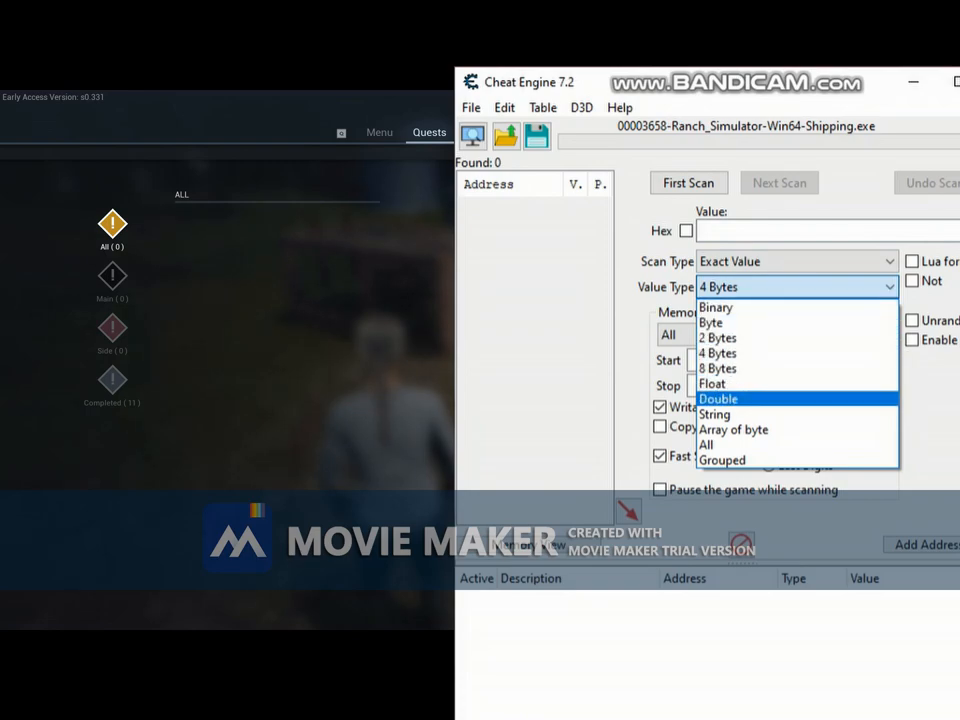
# Run a Float first scan for the value 848.
pyautogui.click(713, 383)
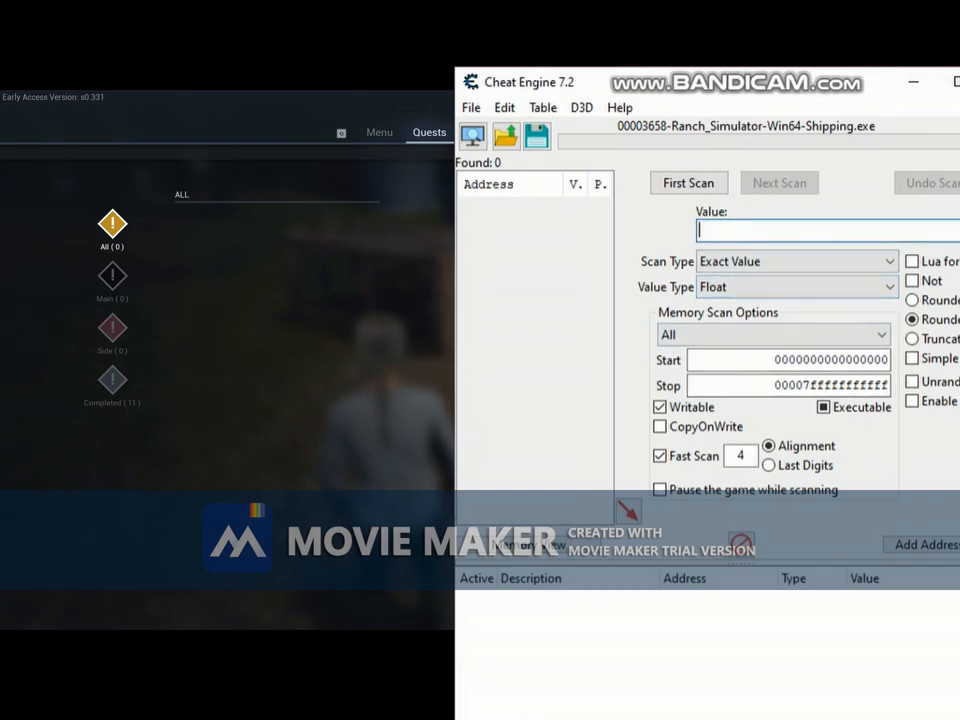
pyautogui.write('848')
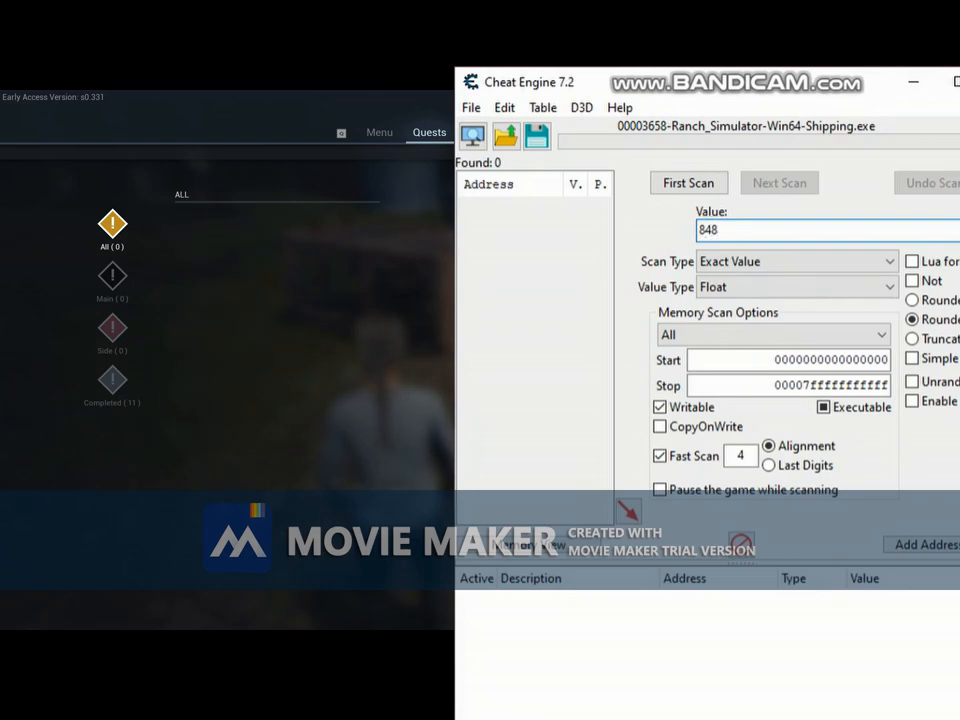
pyautogui.click(688, 182)
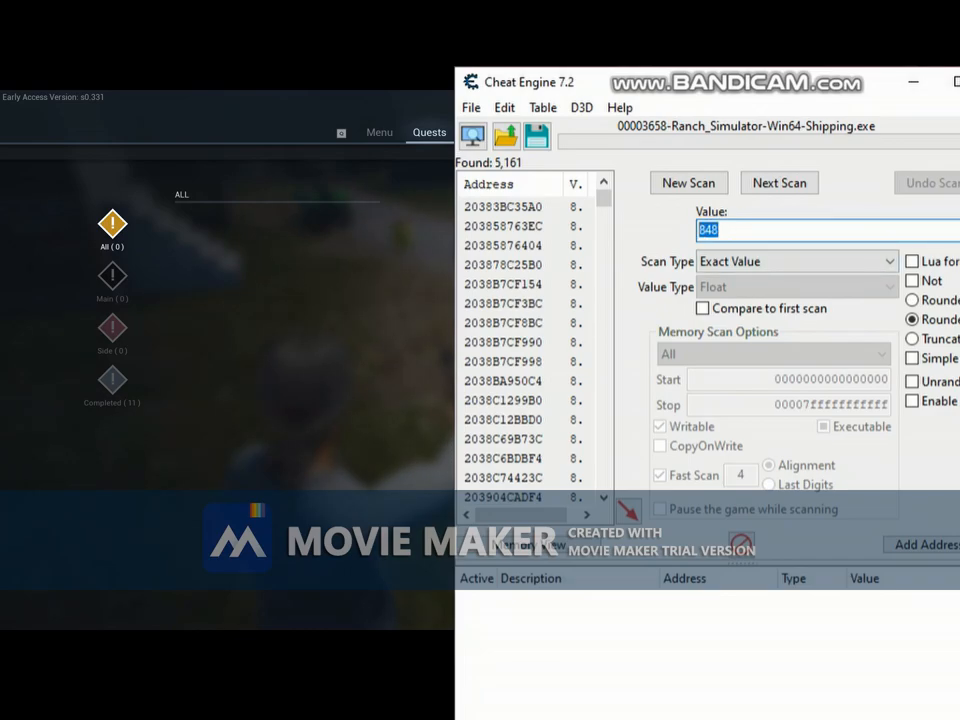
# Run a next scan for 1023, narrowing results to nine addresses.
pyautogui.write('102')
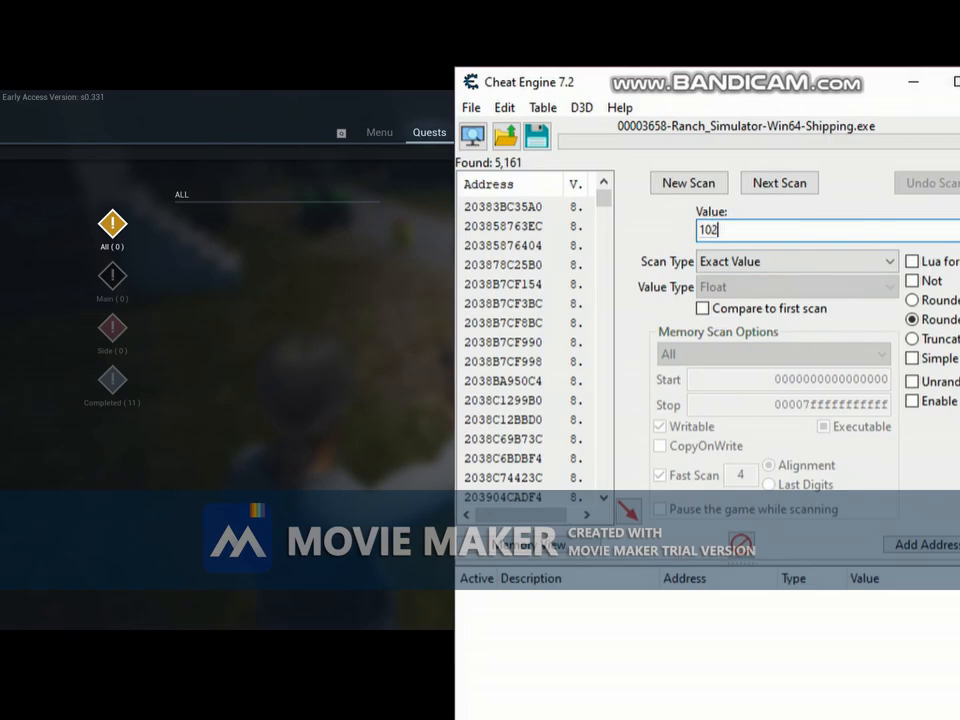
pyautogui.click(779, 182)
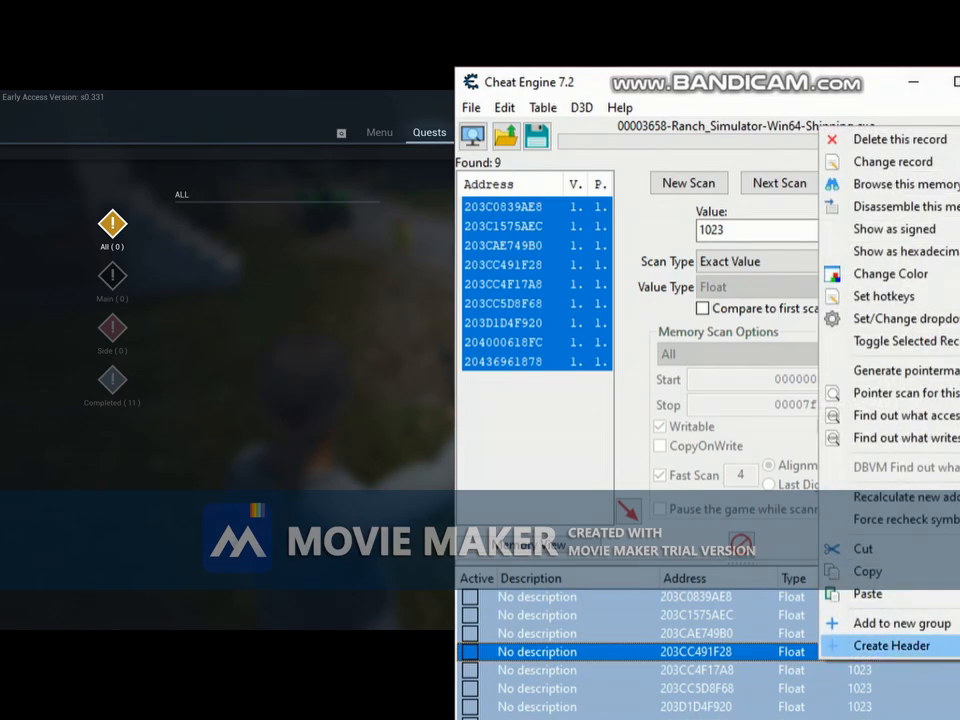
pyautogui.moveTo(890, 161)
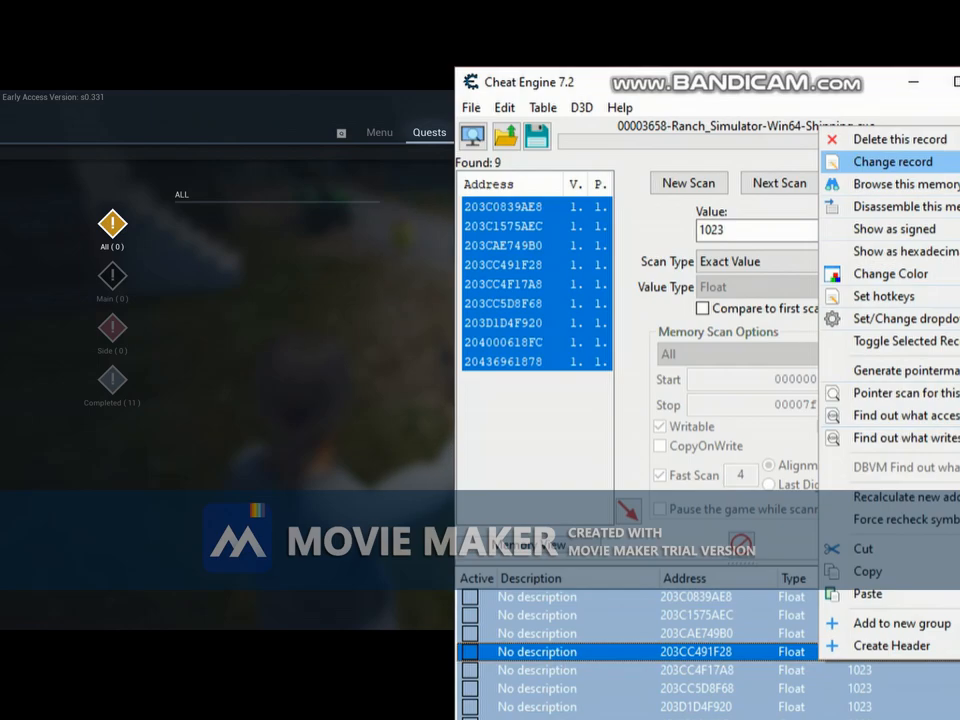
# Set the found money addresses to 5000 and return to the game.
pyautogui.click(889, 161)
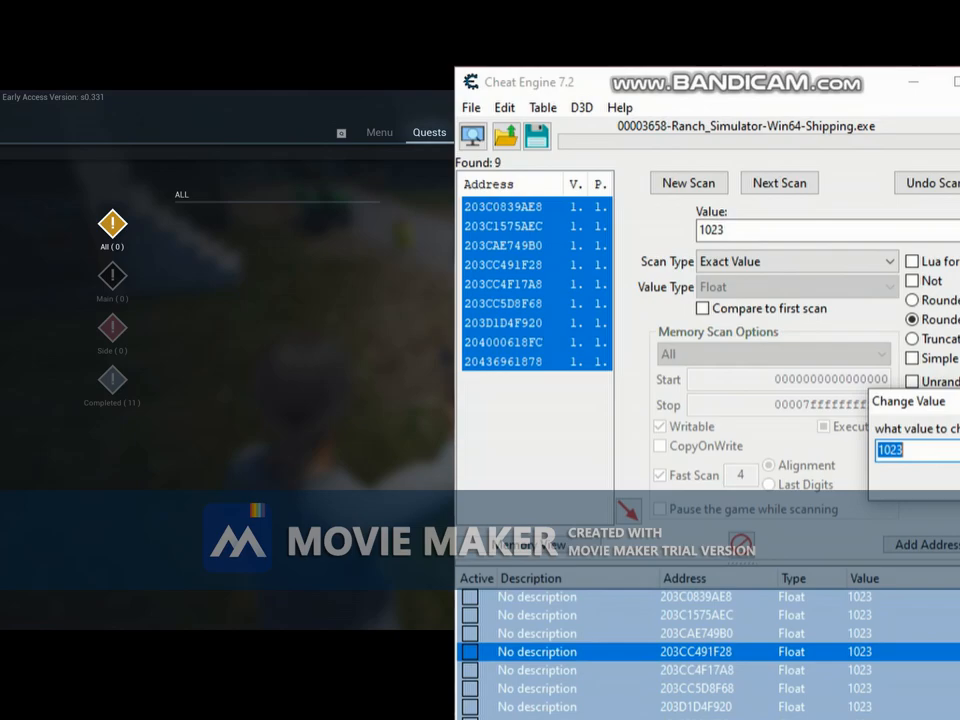
pyautogui.write('5000')
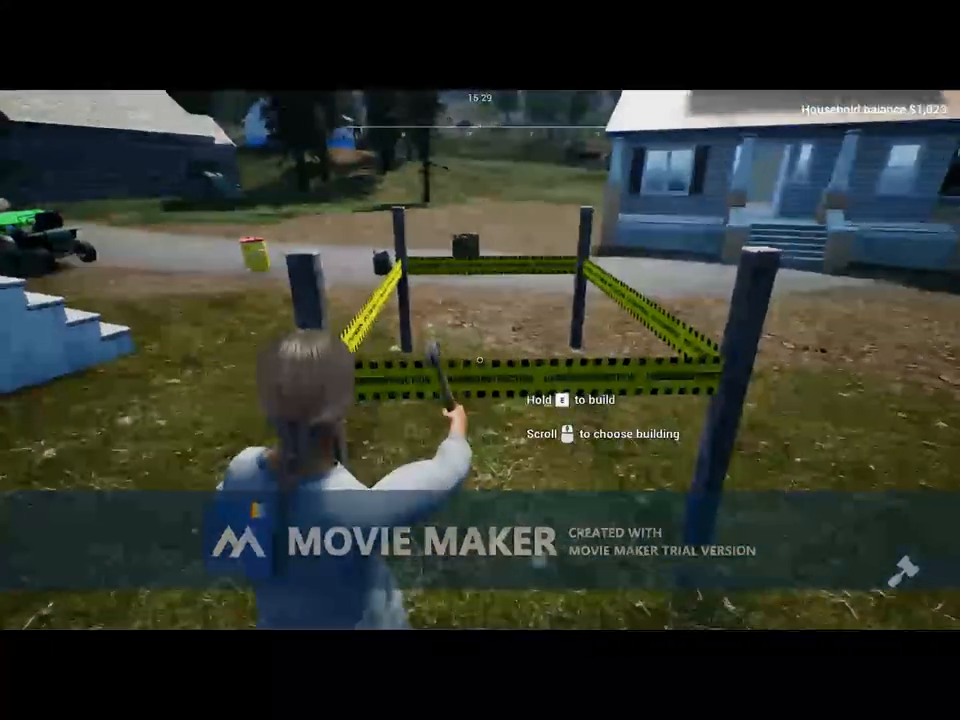
pyautogui.scroll(-3)
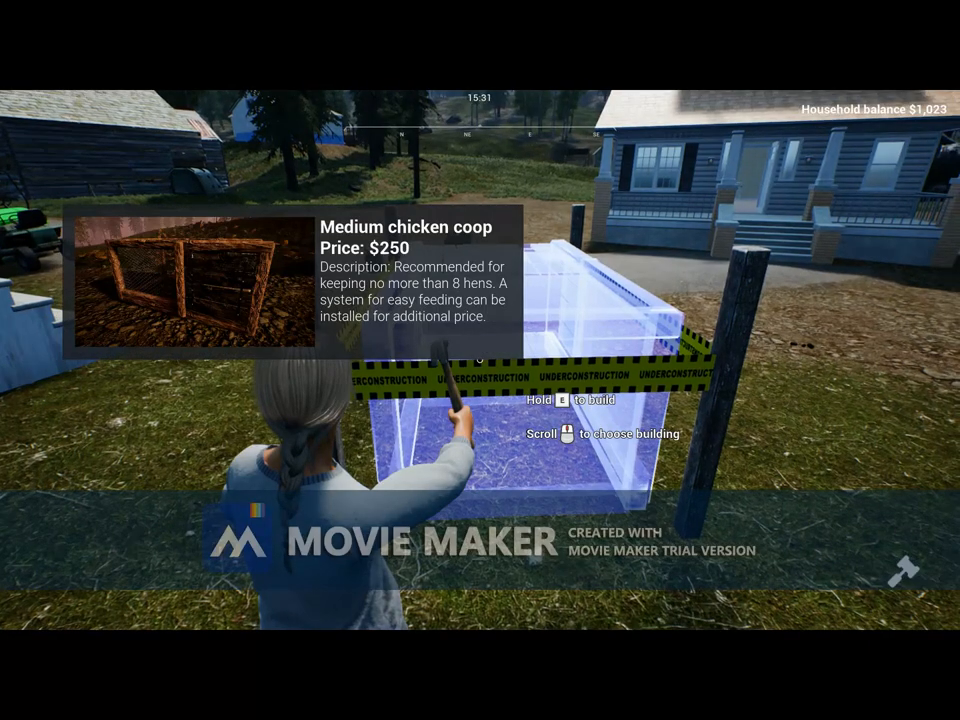